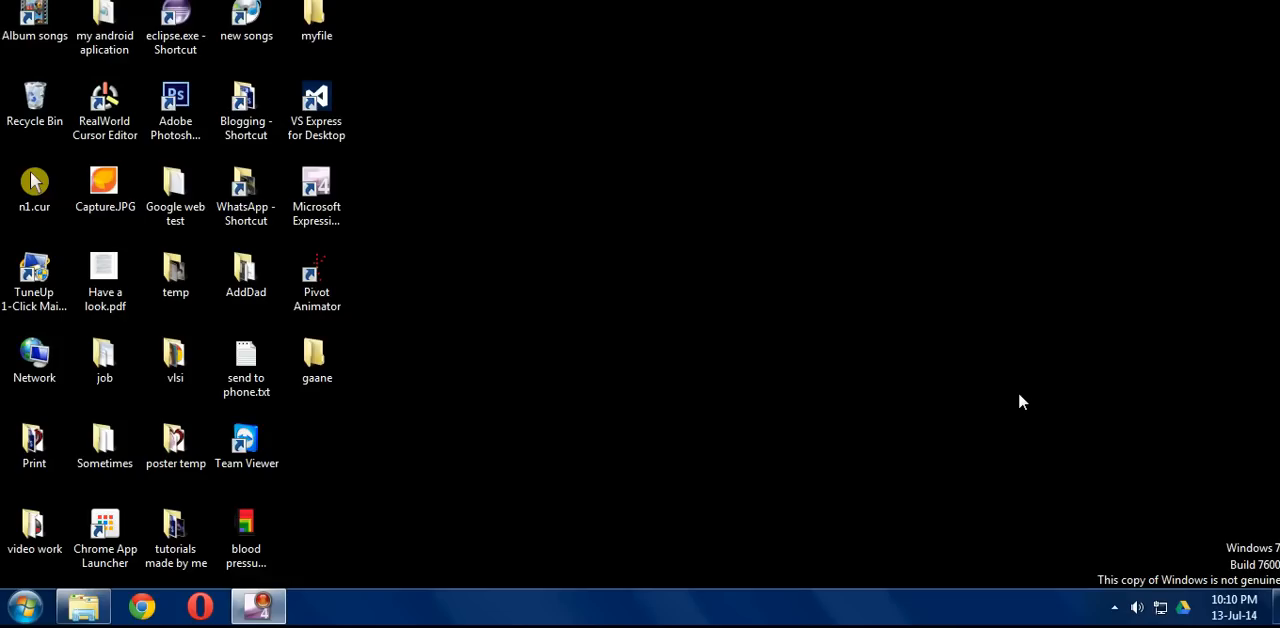
mouse_move(491, 317)
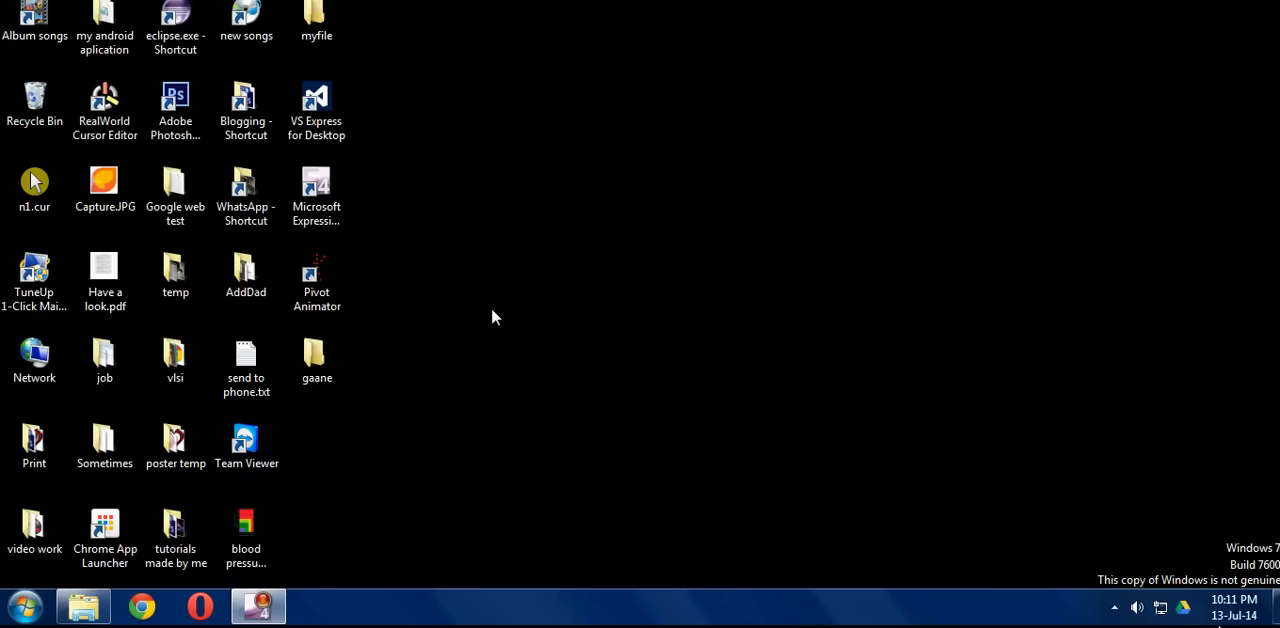
mouse_move(305, 416)
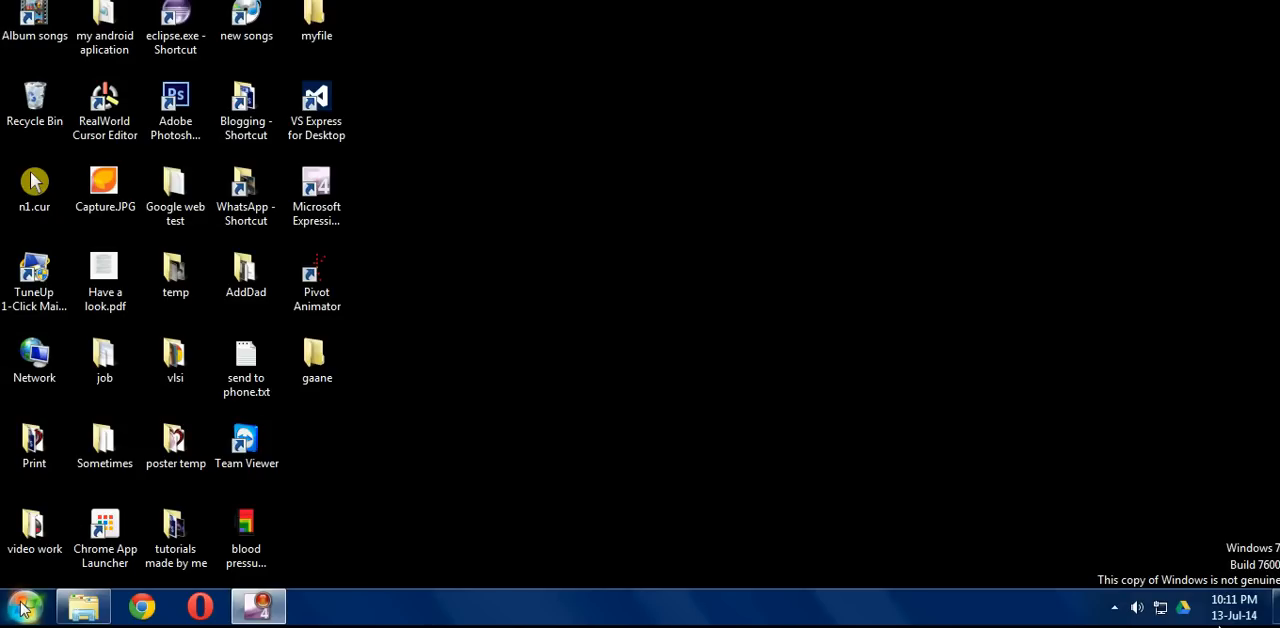
mouse_move(22, 607)
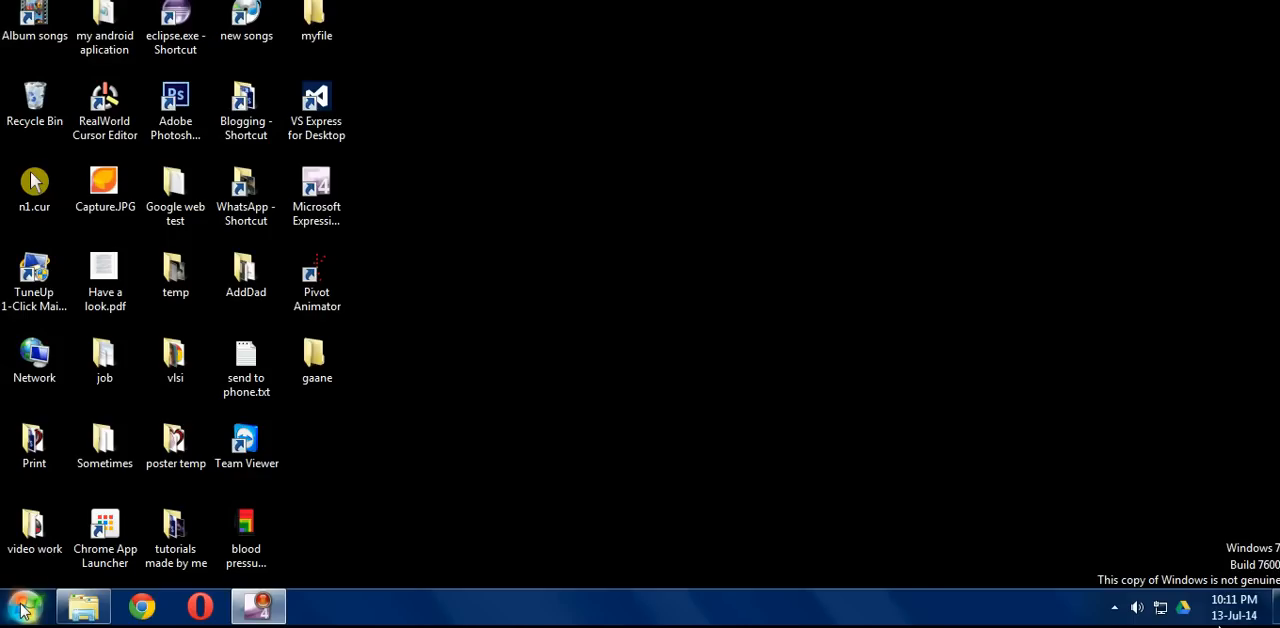
Search the Start menu for 'cmd' to find the Command Prompt
left_click(22, 607)
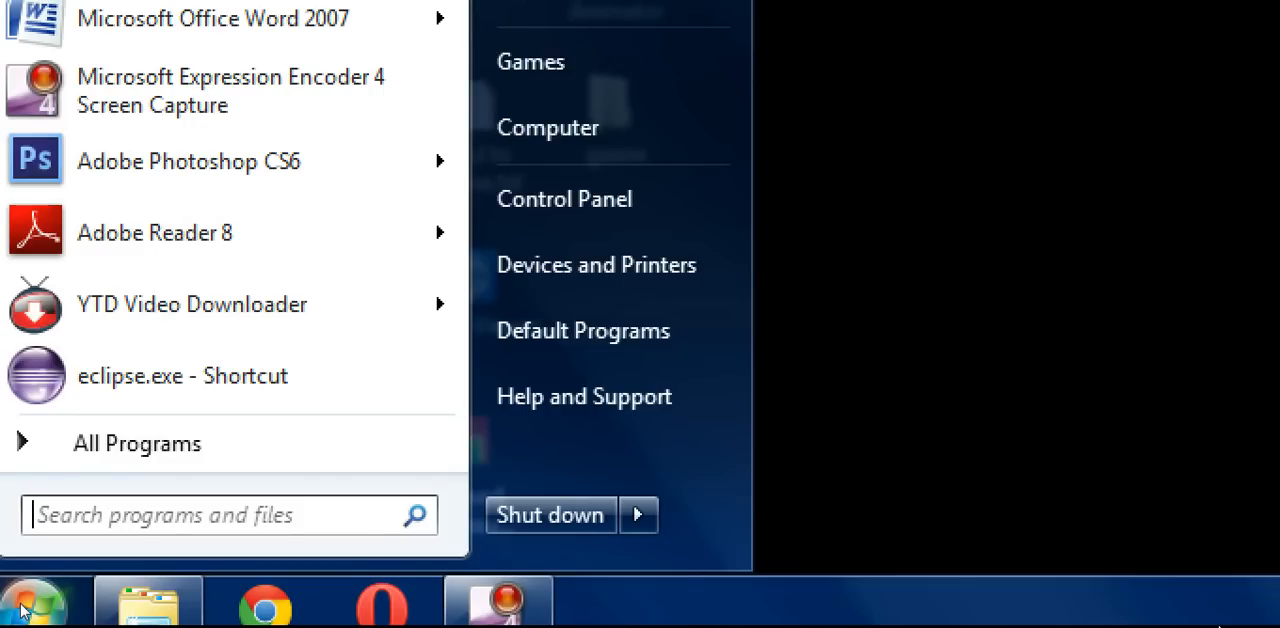
type("cm")
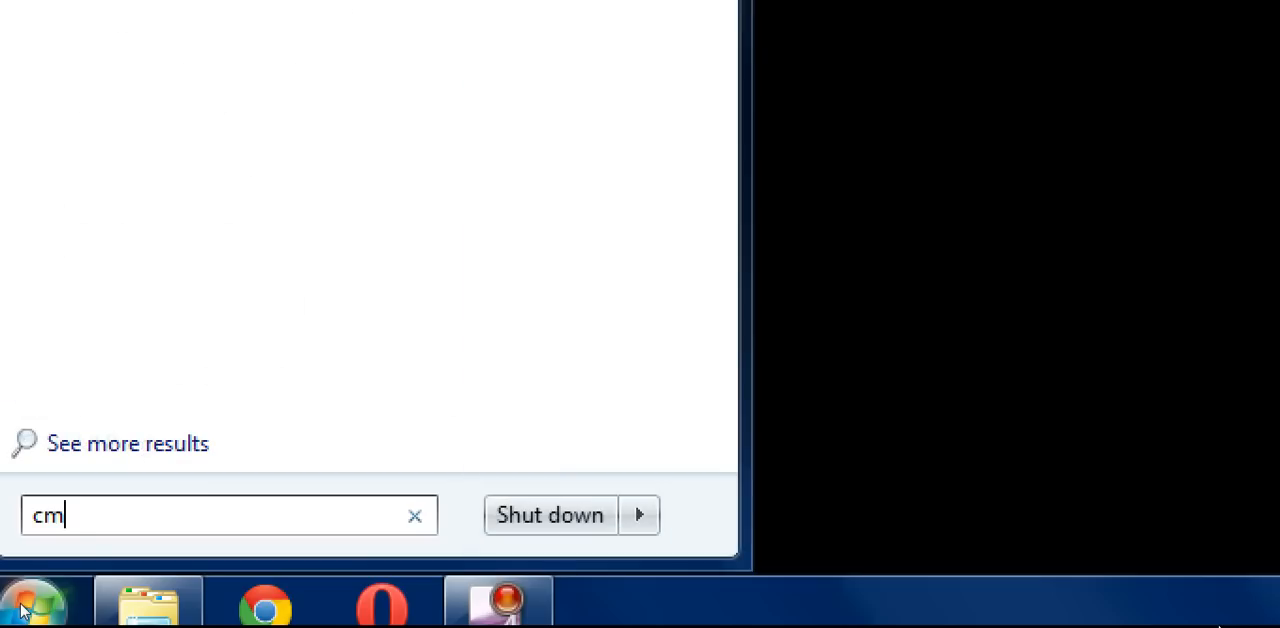
type("d")
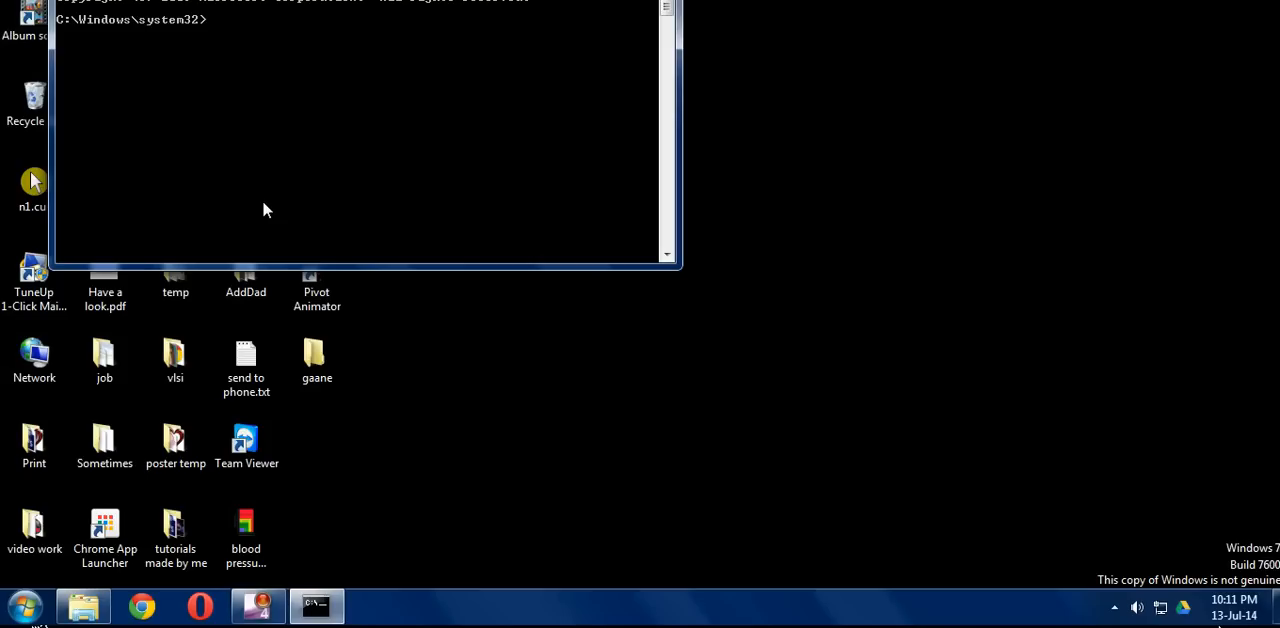
Move the Administrator cmd.exe window to the screen centre and focus it
left_click_drag(360, 6, 548, 154)
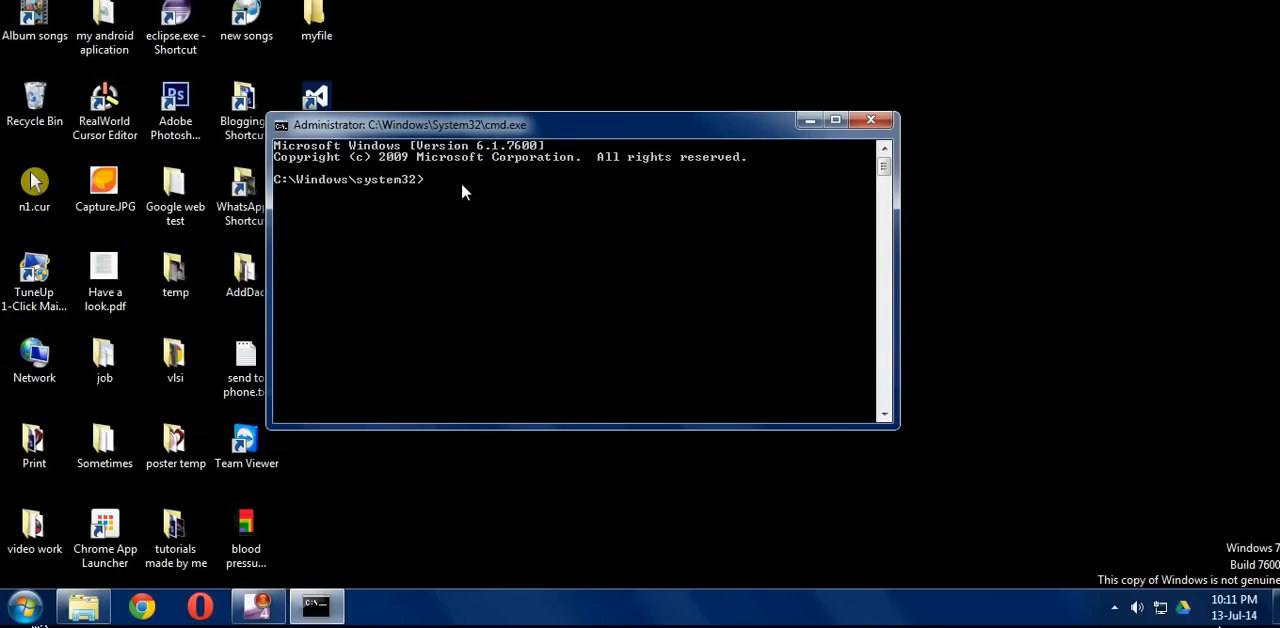
left_click(835, 120)
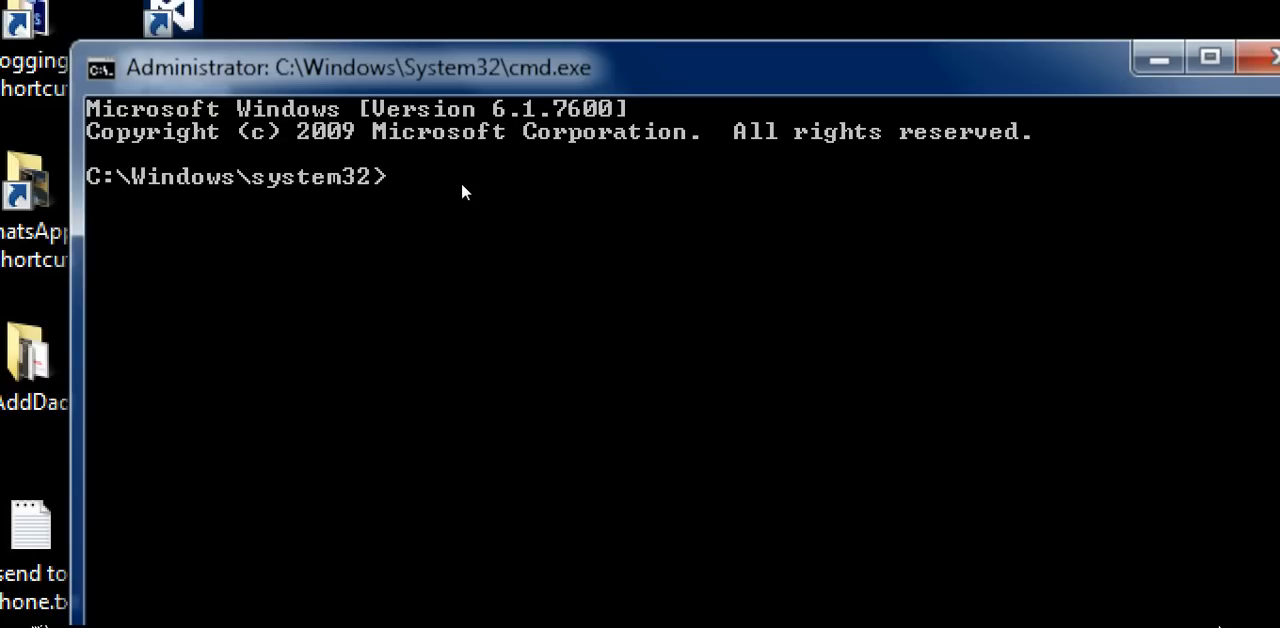
Enter and run 'SLMGR -REARM' at the C:\Windows\system32 prompt
type("S")
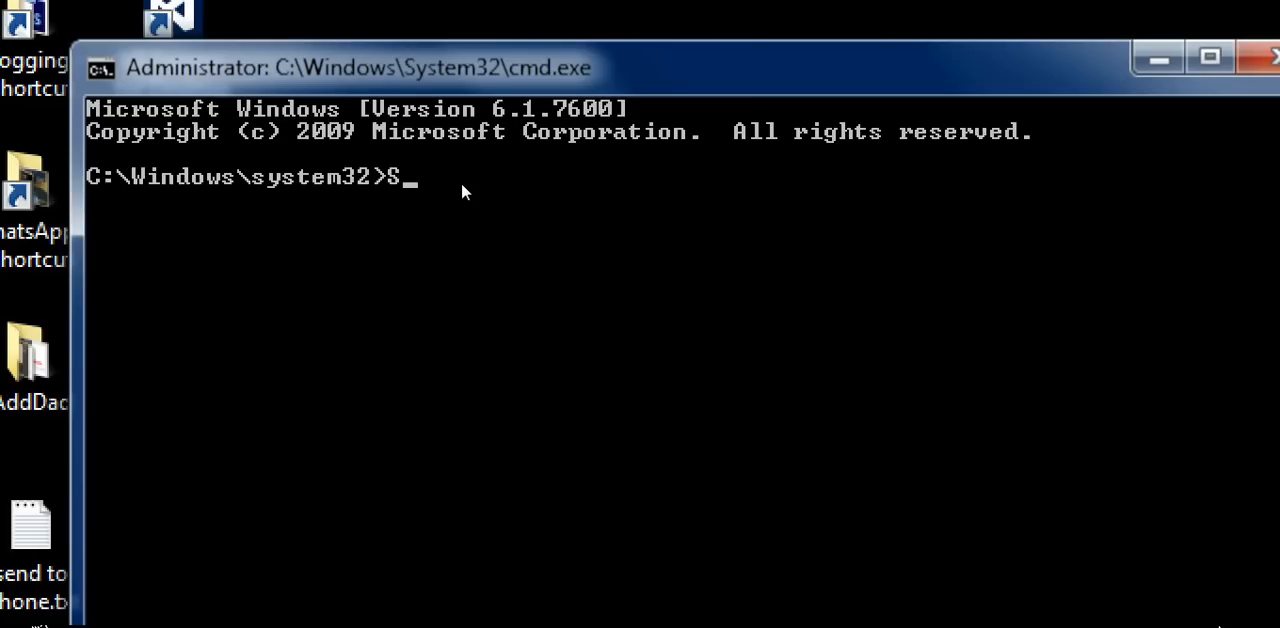
type("LM")
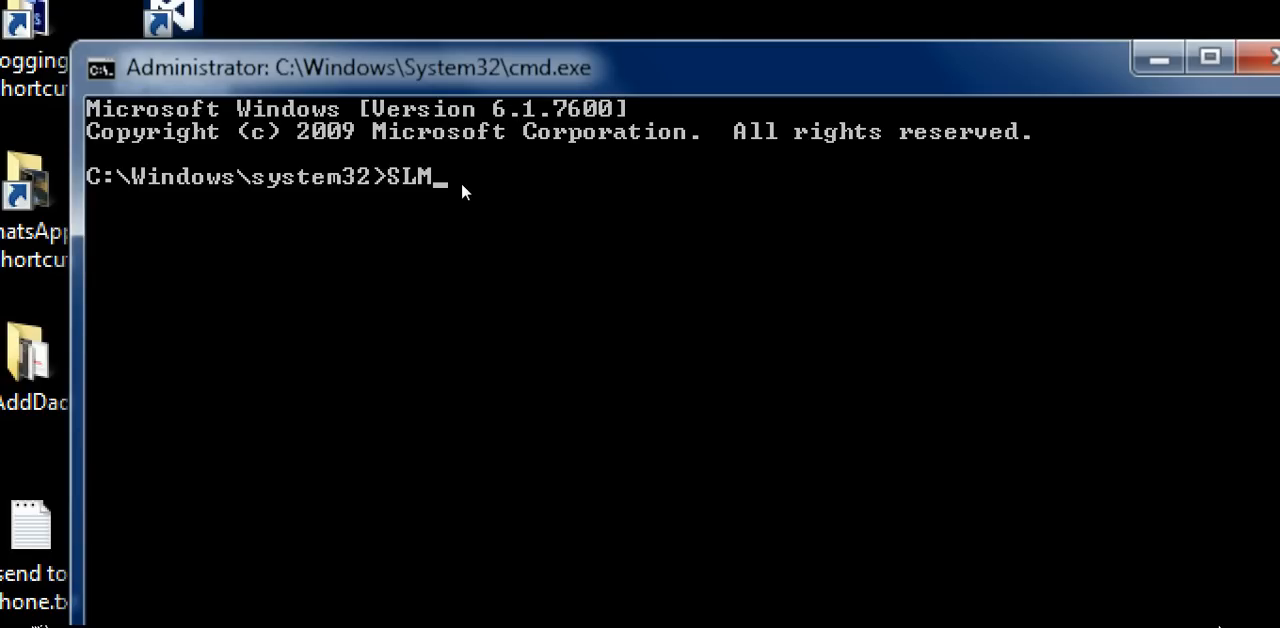
type("GR -")
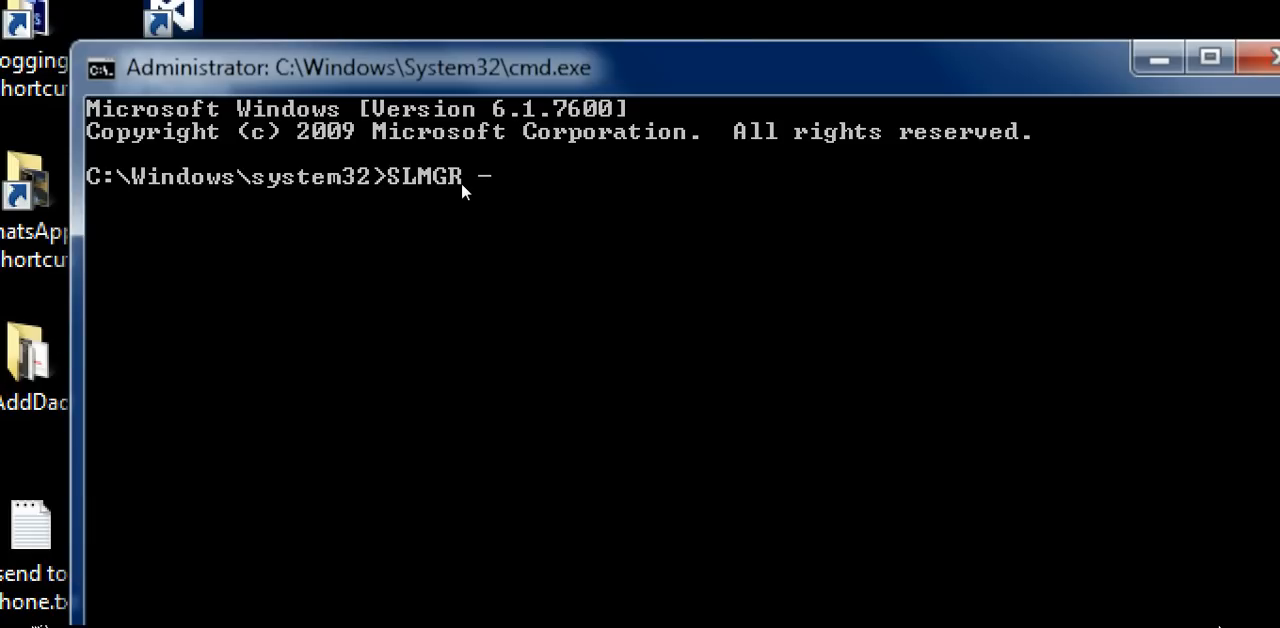
type("R")
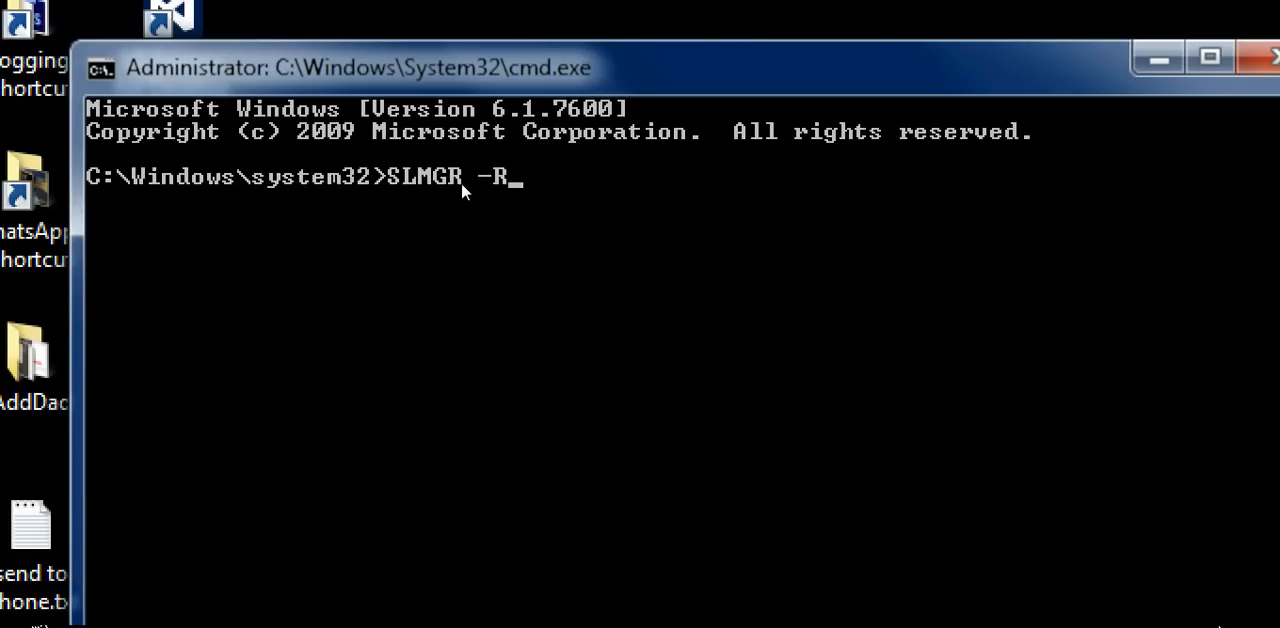
type("EA")
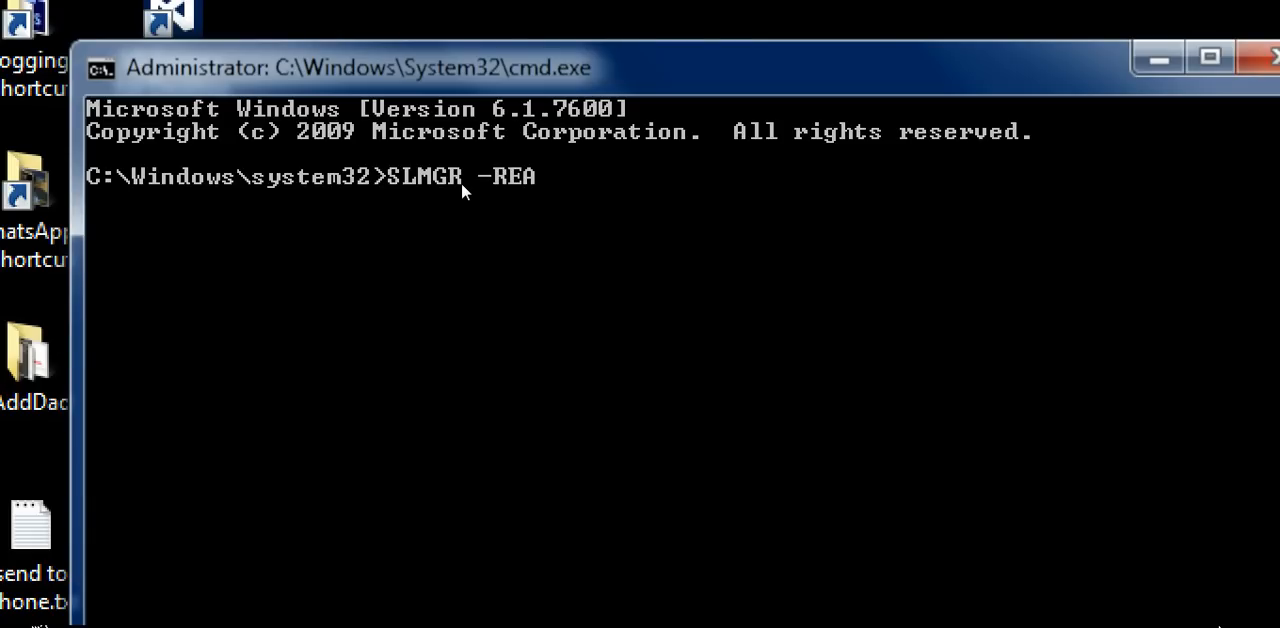
type("RM")
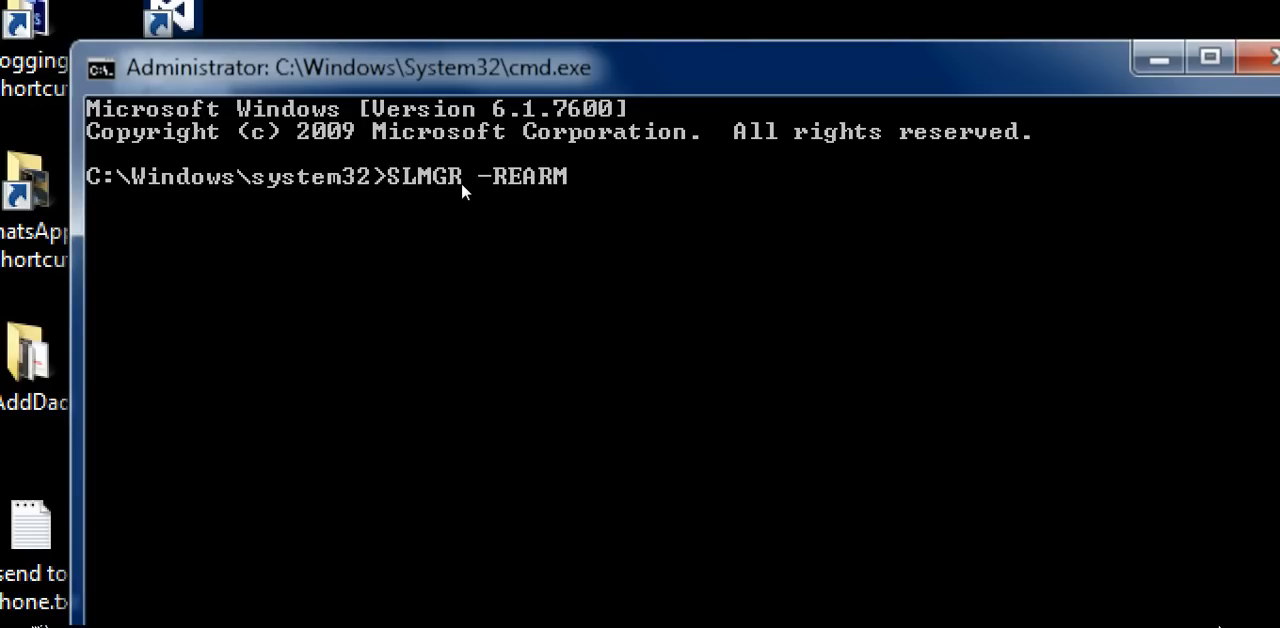
key("Return")
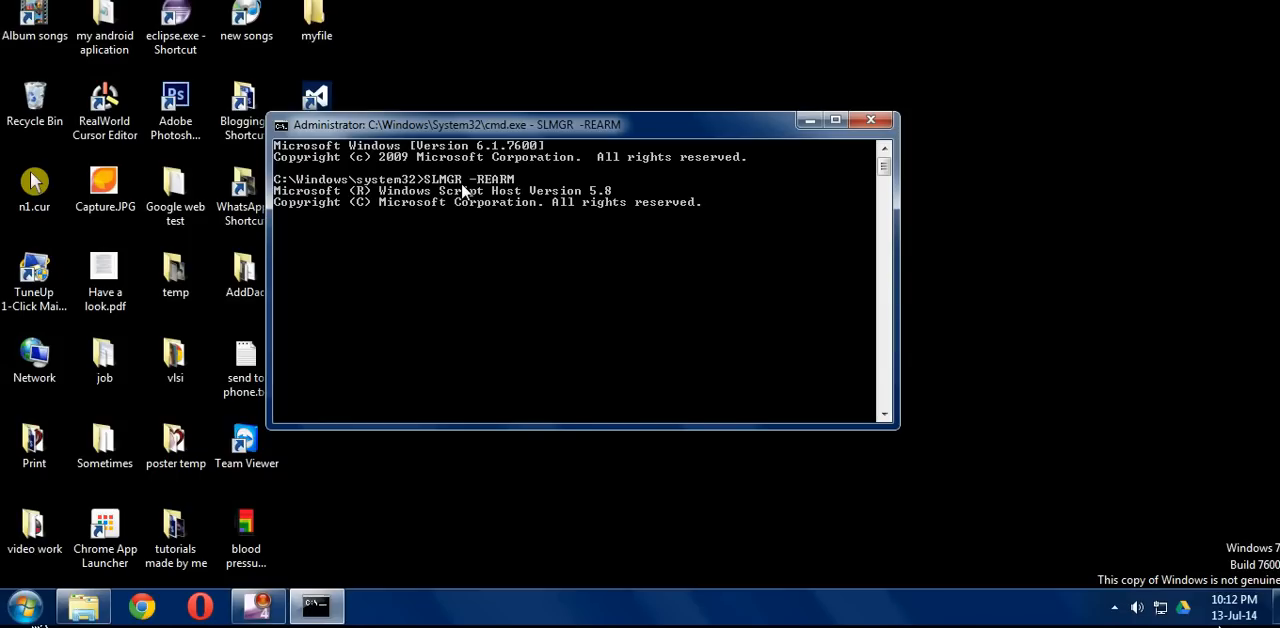
Confirm the rearm until 'Command completed successfully. Please restart the system' appears
key("Return")
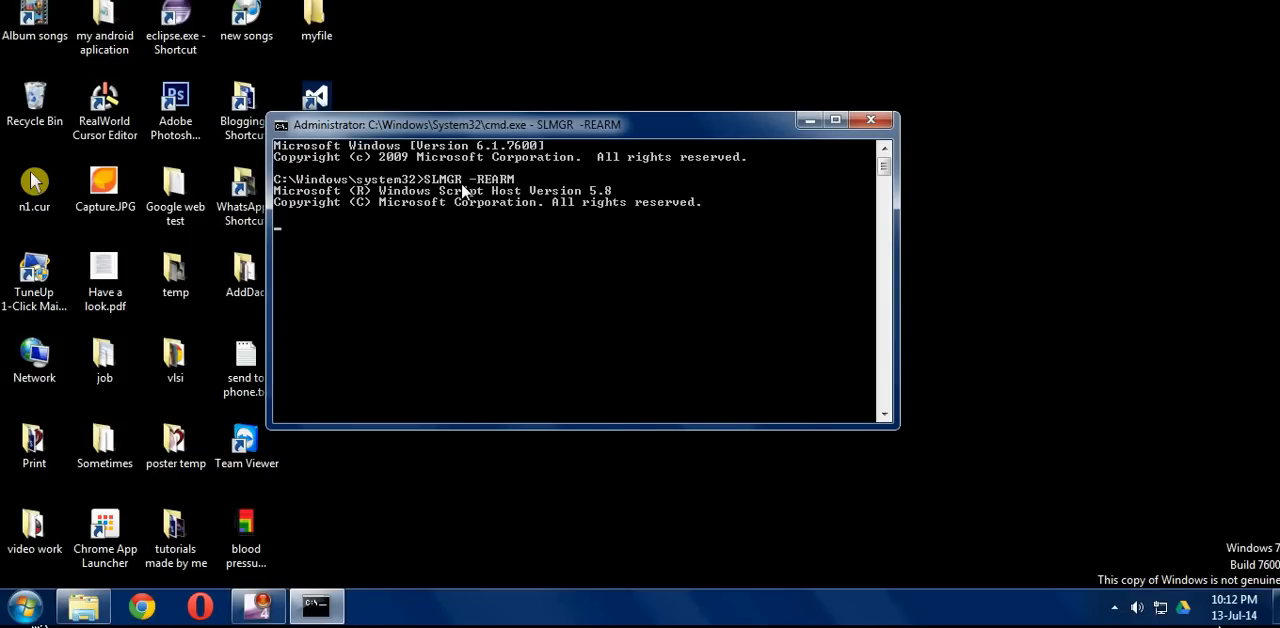
key("Return")
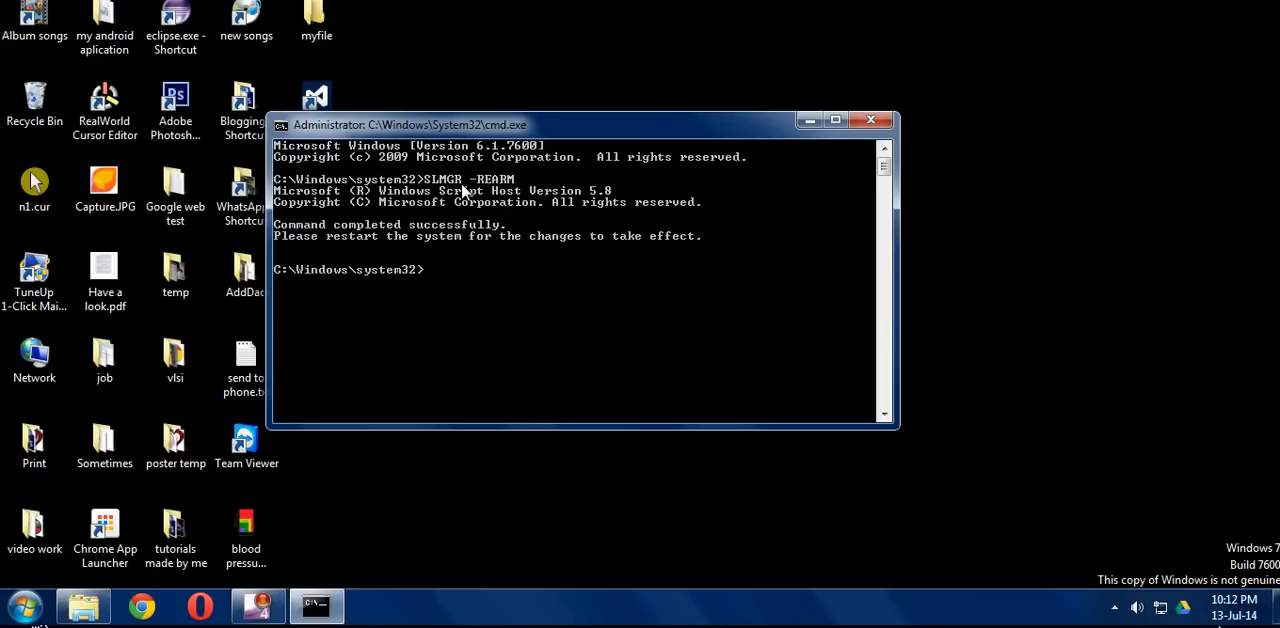
mouse_move(575, 302)
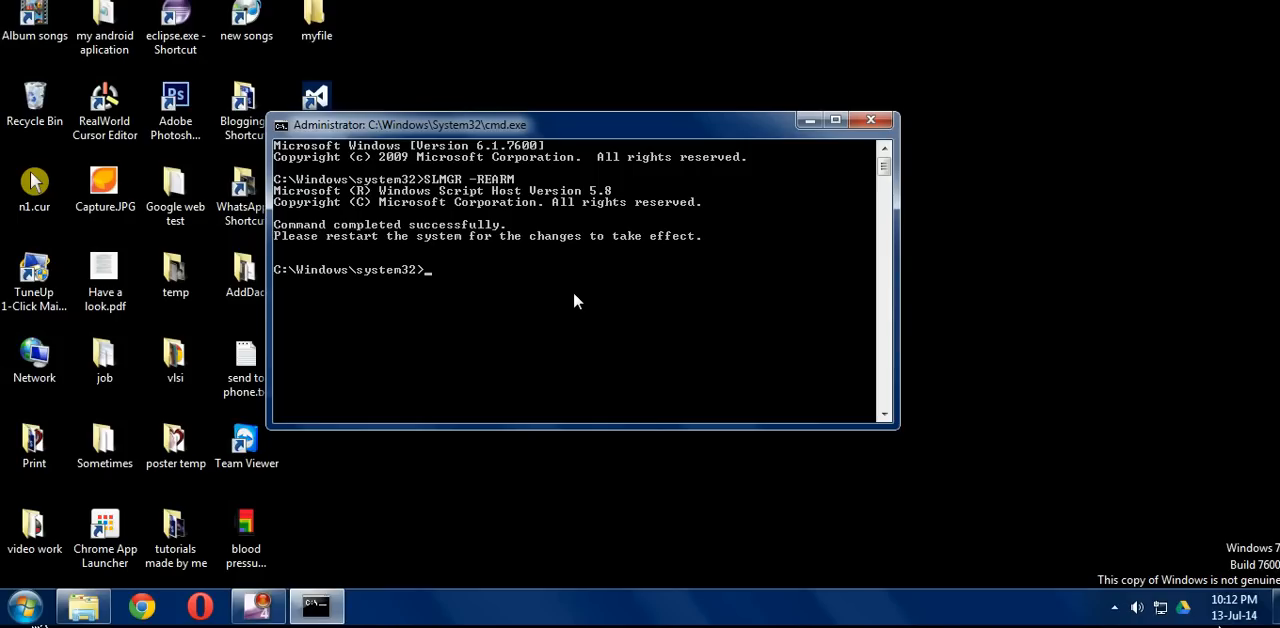
mouse_move(363, 301)
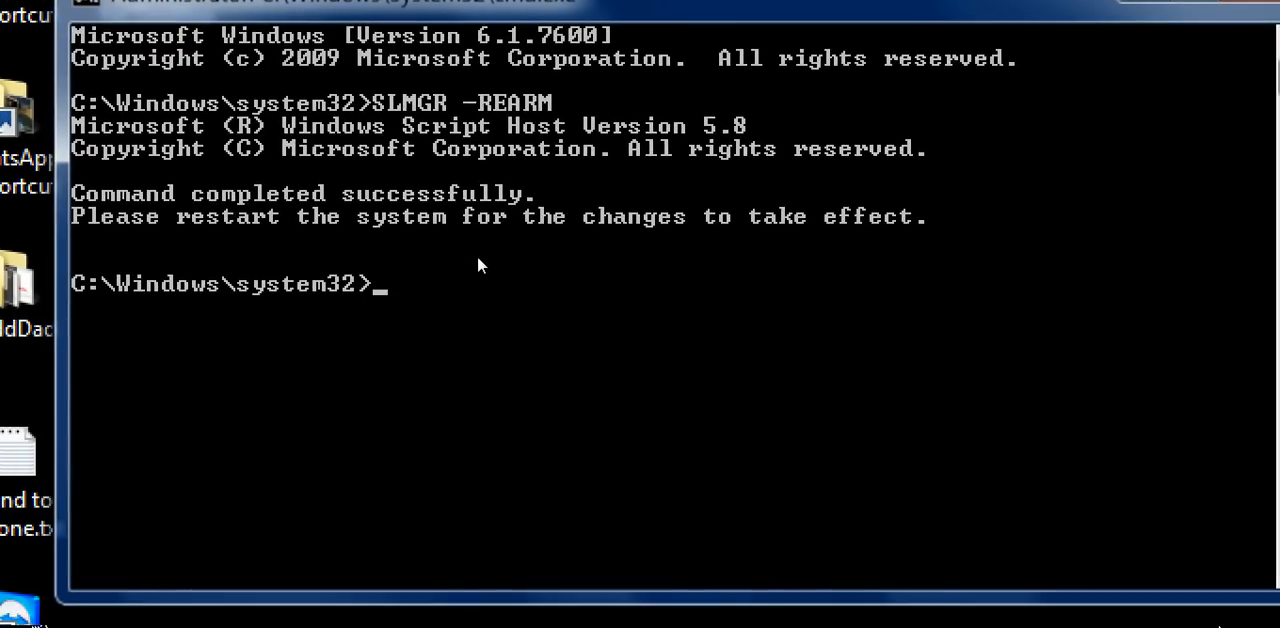
left_click(810, 120)
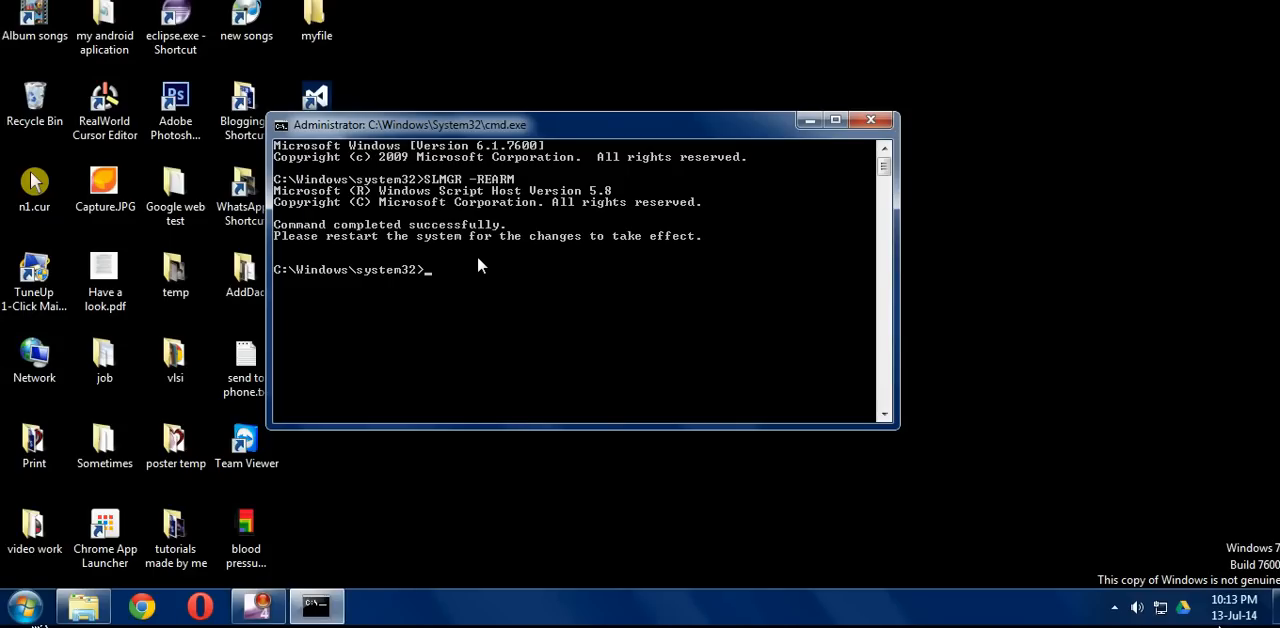
mouse_move(480, 265)
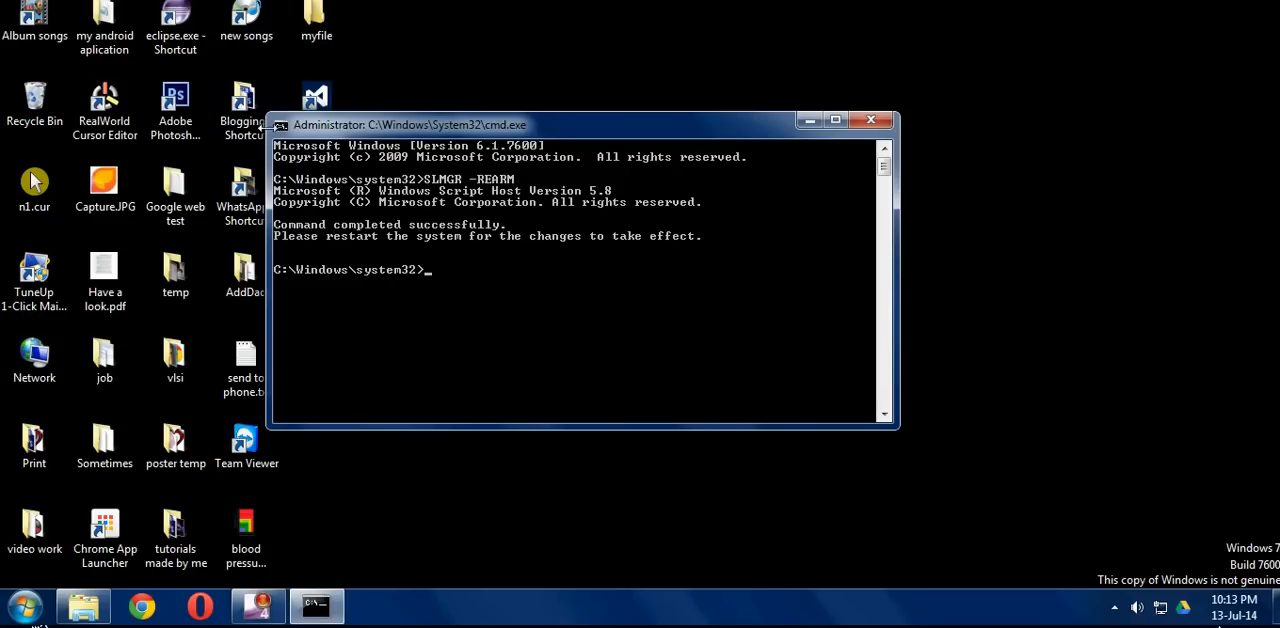
Show the Start menu's shutdown options to reach Restart
left_click(22, 607)
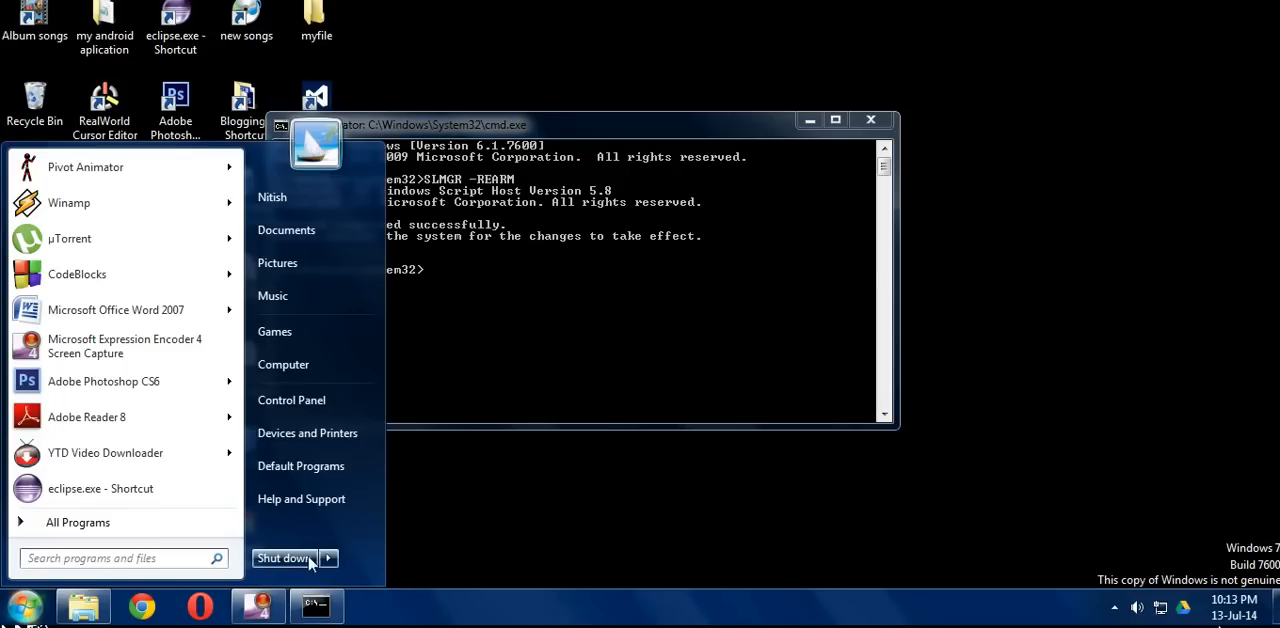
left_click(328, 558)
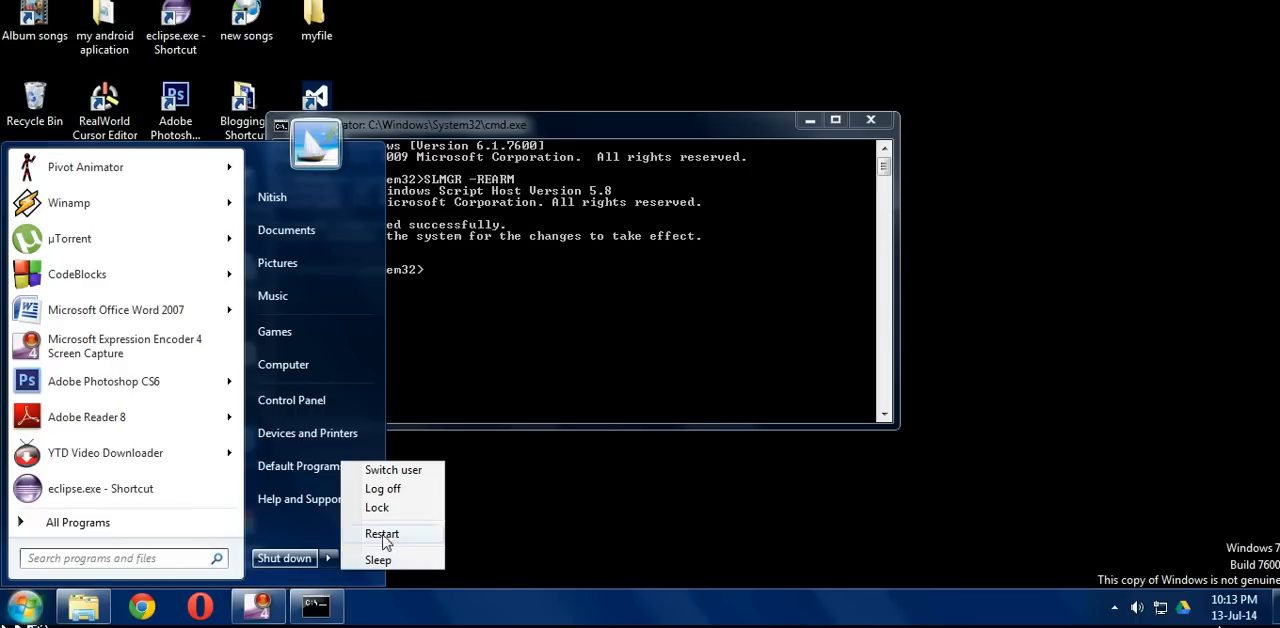
mouse_move(400, 538)
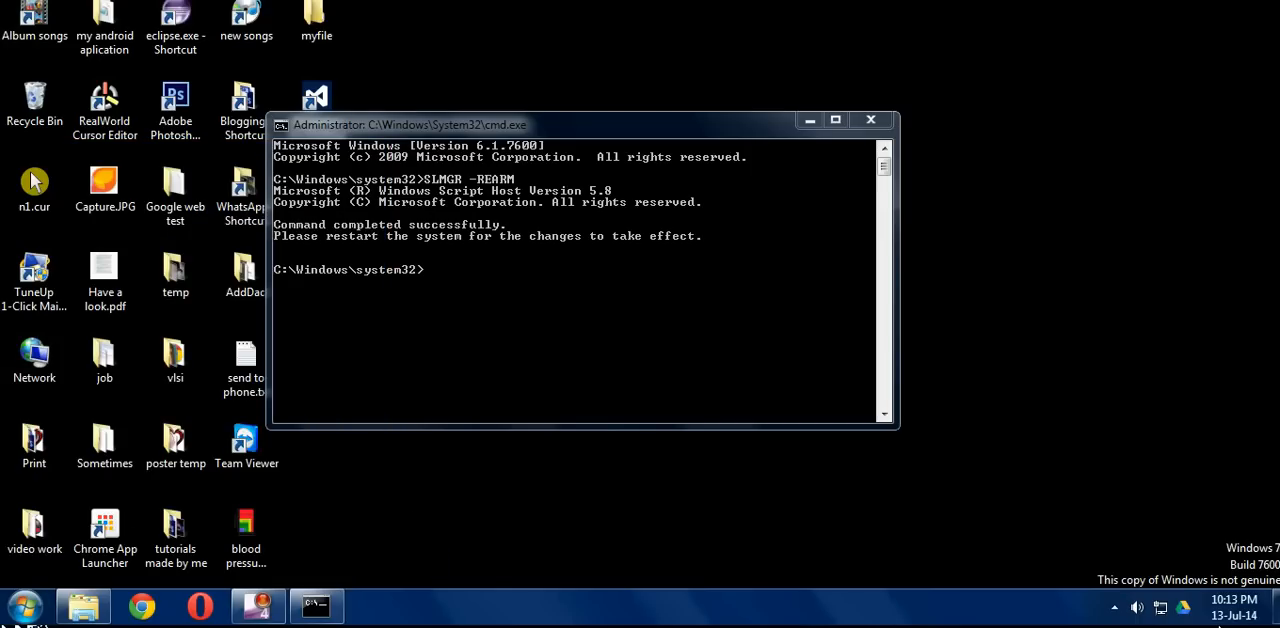
Check the restarted desktop for the absent 'not genuine' watermark
left_click(869, 120)
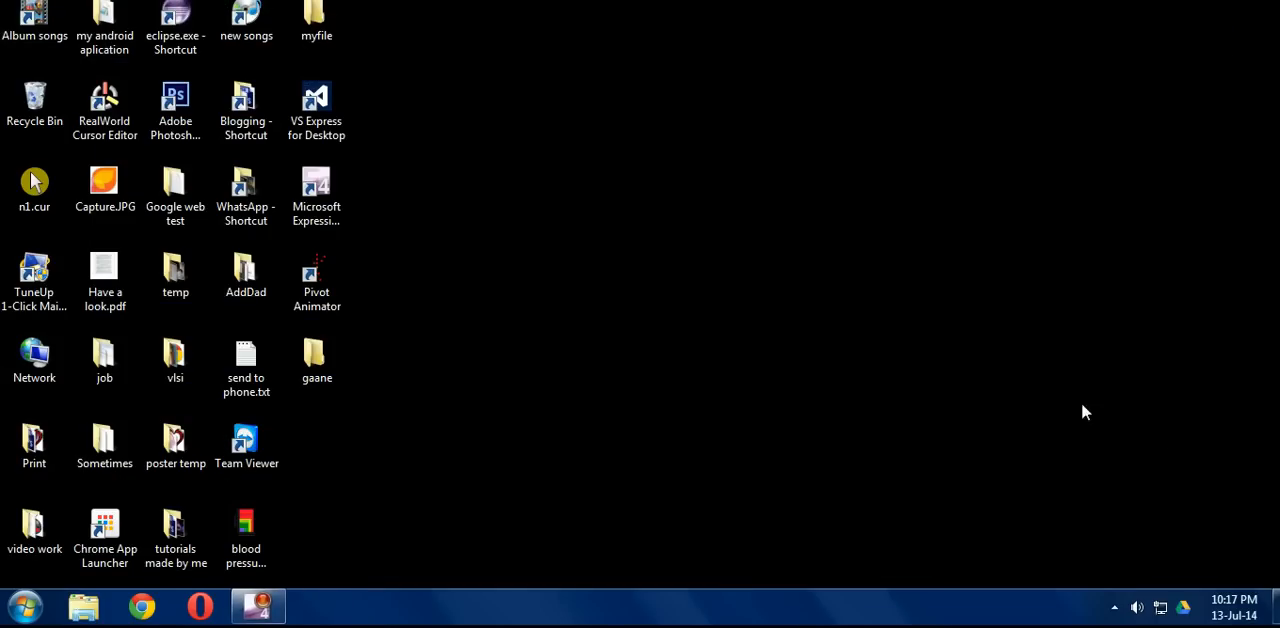
mouse_move(1203, 523)
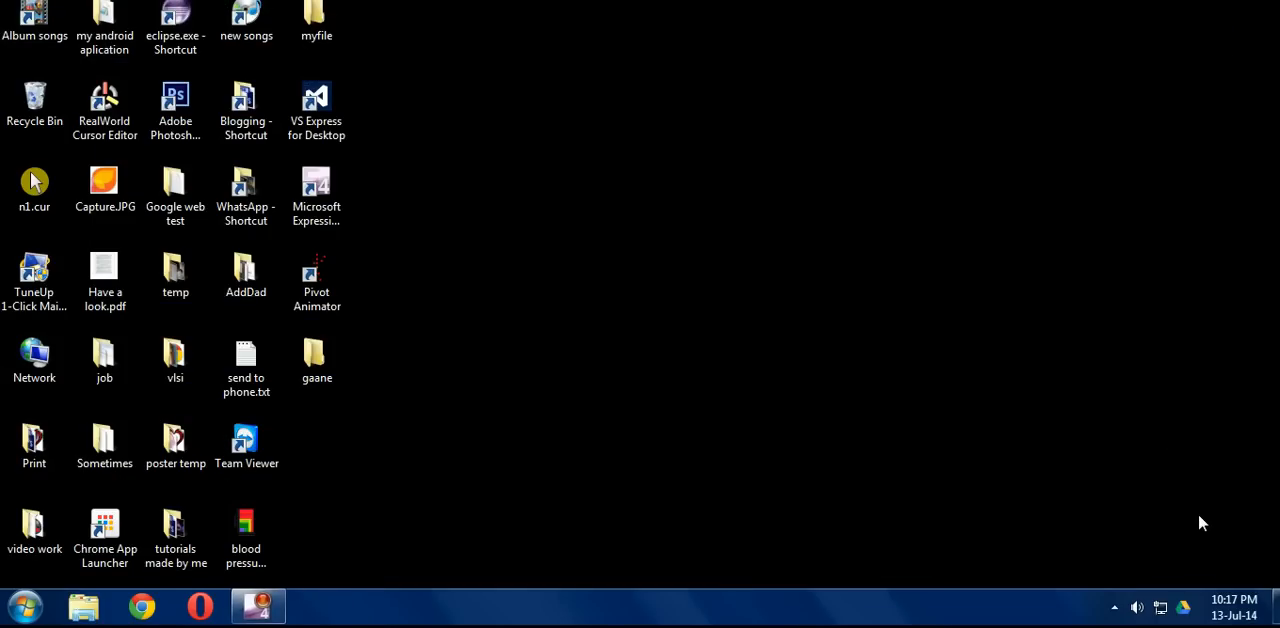
mouse_move(826, 360)
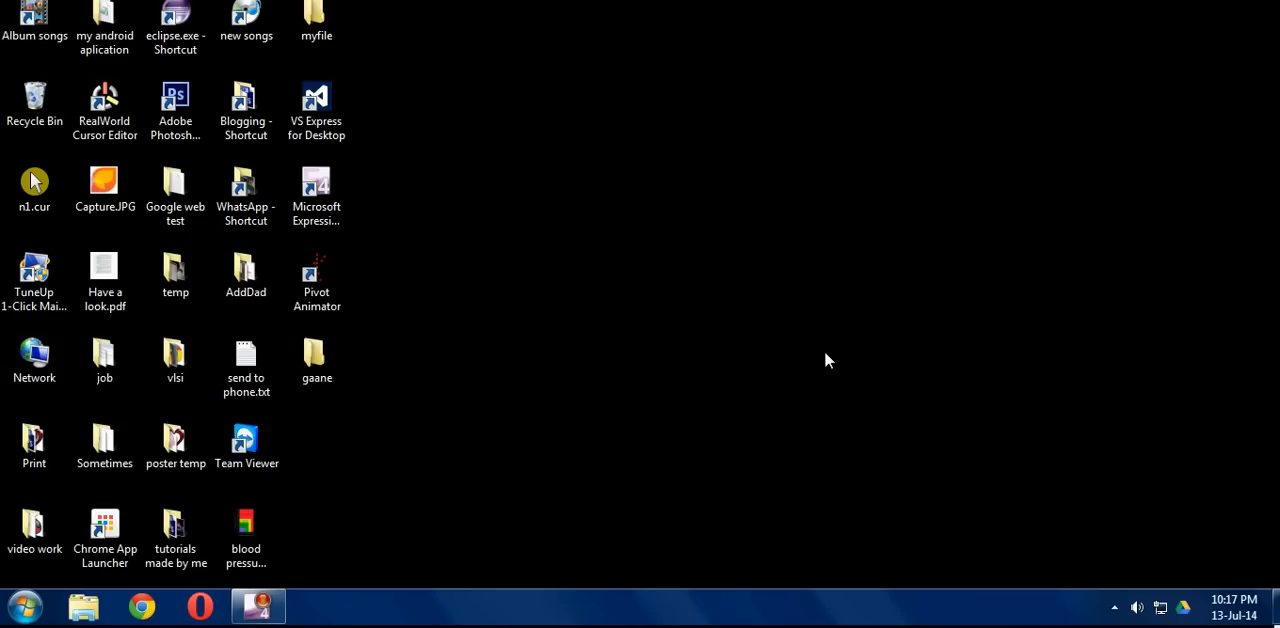
mouse_move(815, 338)
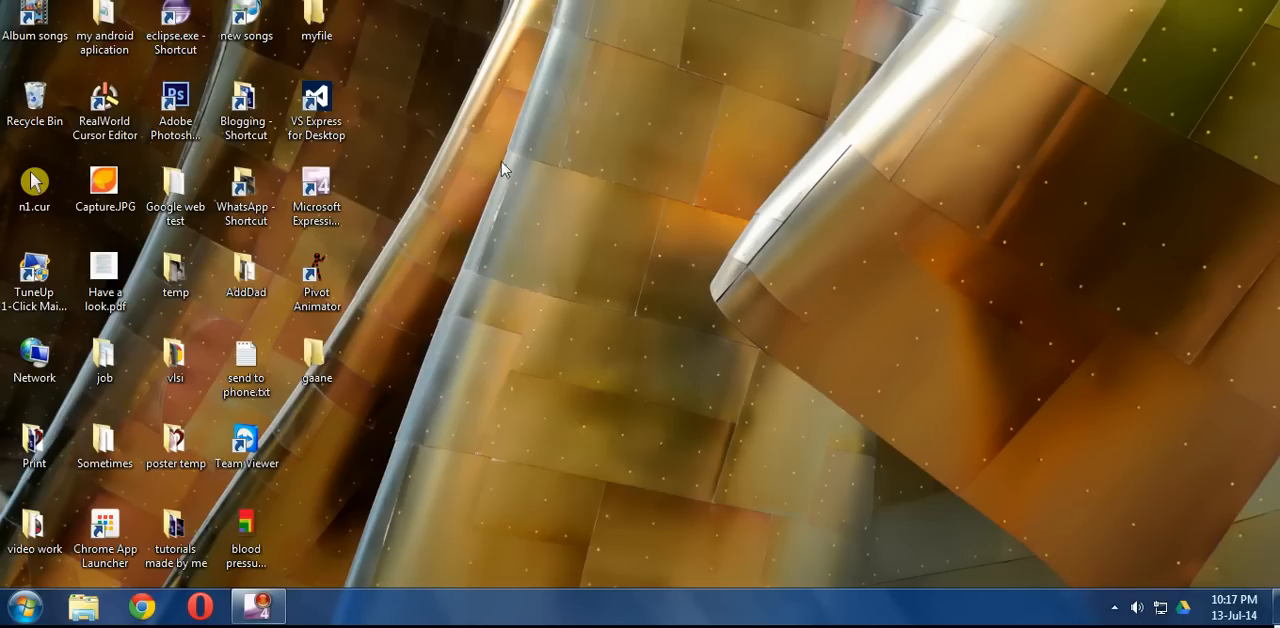
mouse_move(724, 327)
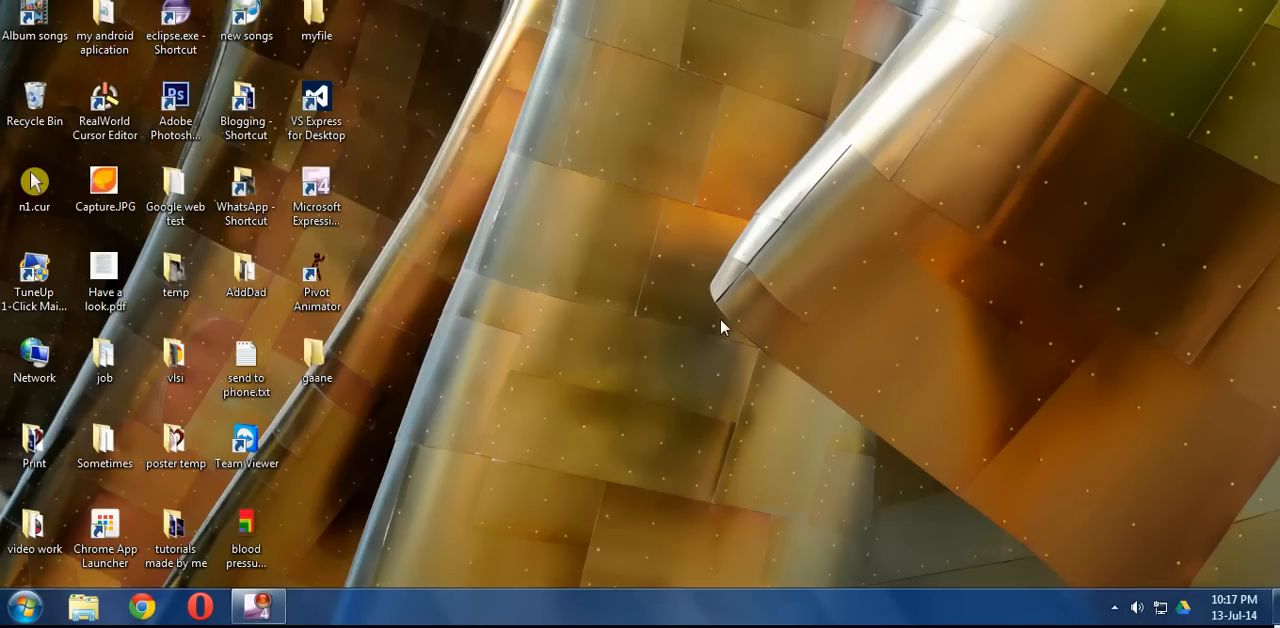
mouse_move(405, 48)
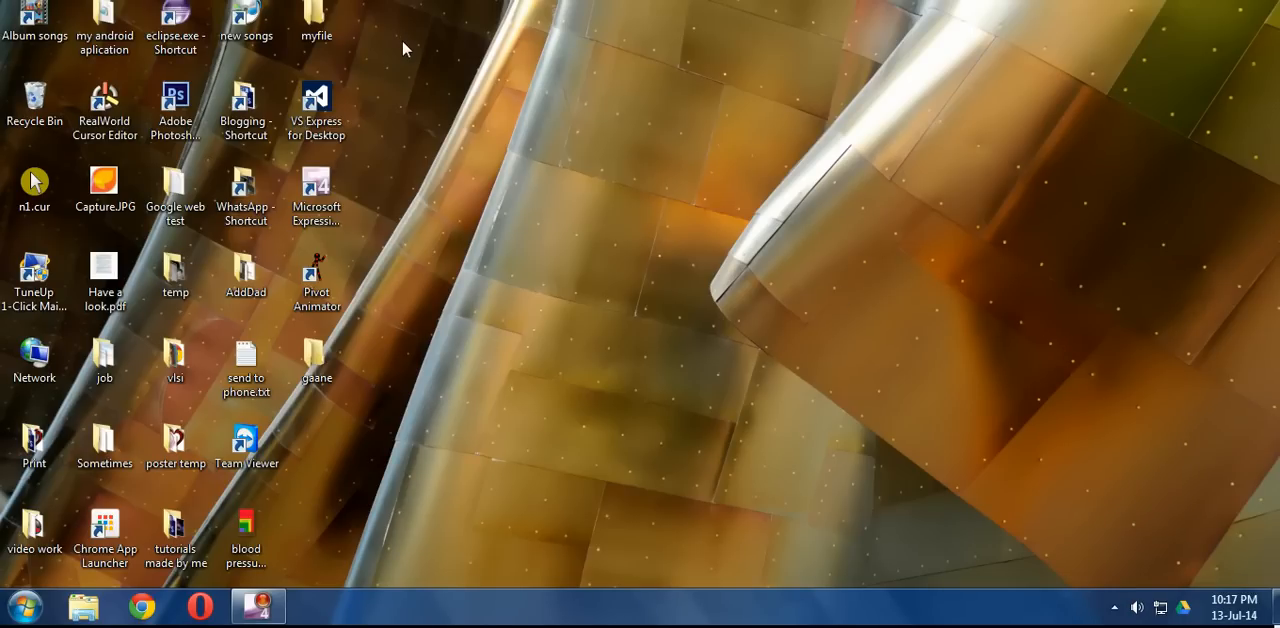